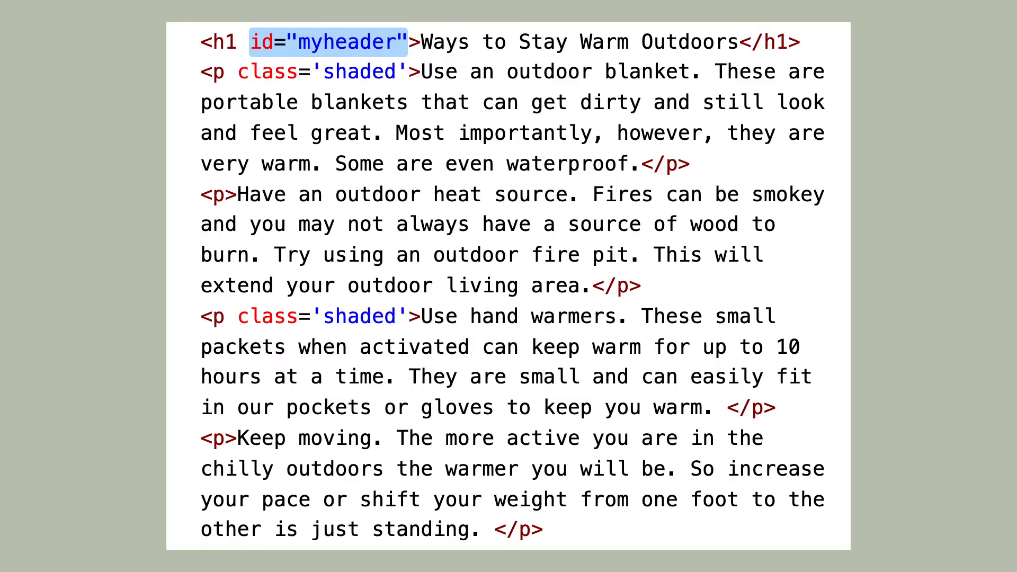
pyautogui.write('class')
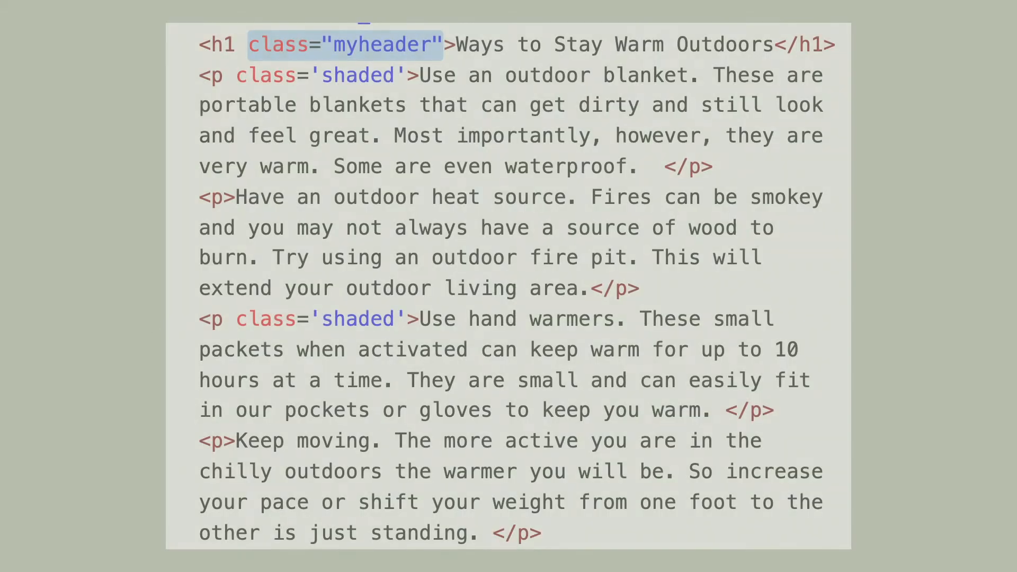